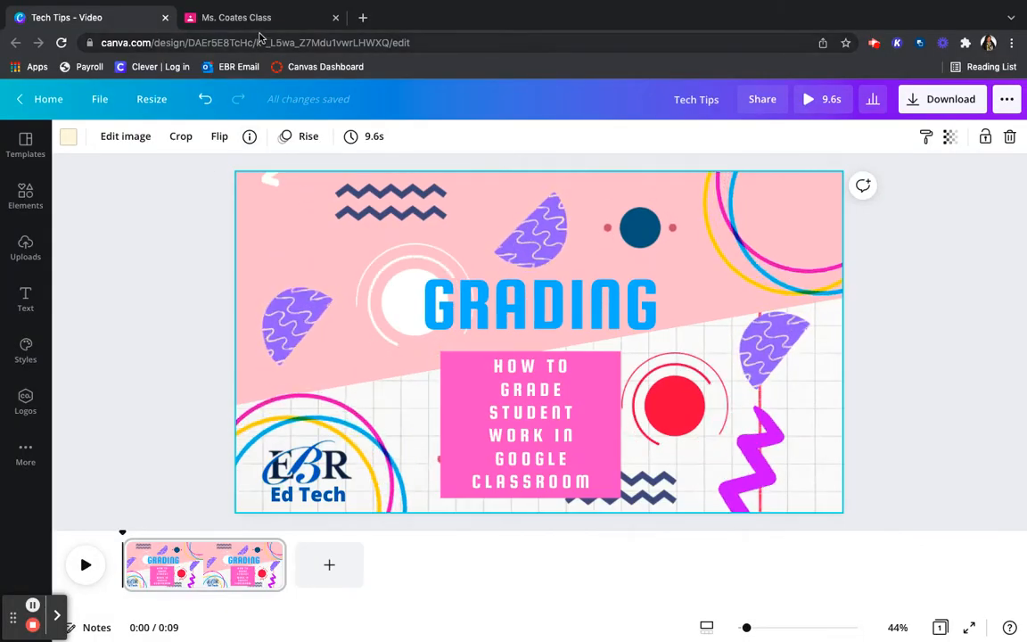
Switch from the Canva design to the Ms. Coates Class tab in Google Classroom
{"action": "left_click", "coordinate": [257, 18]}
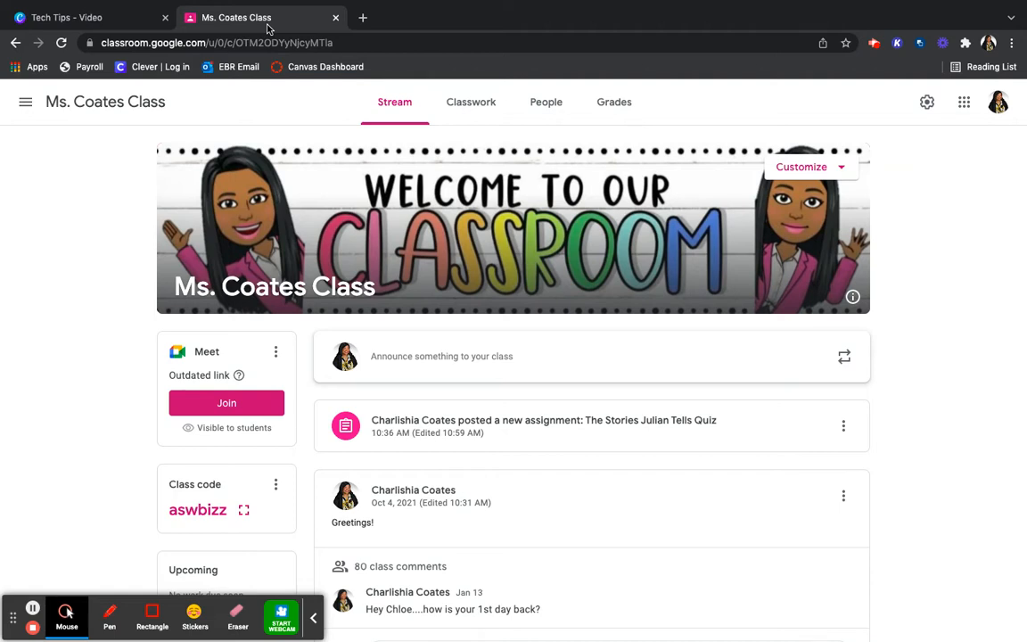
{"action": "mouse_move", "coordinate": [557, 328]}
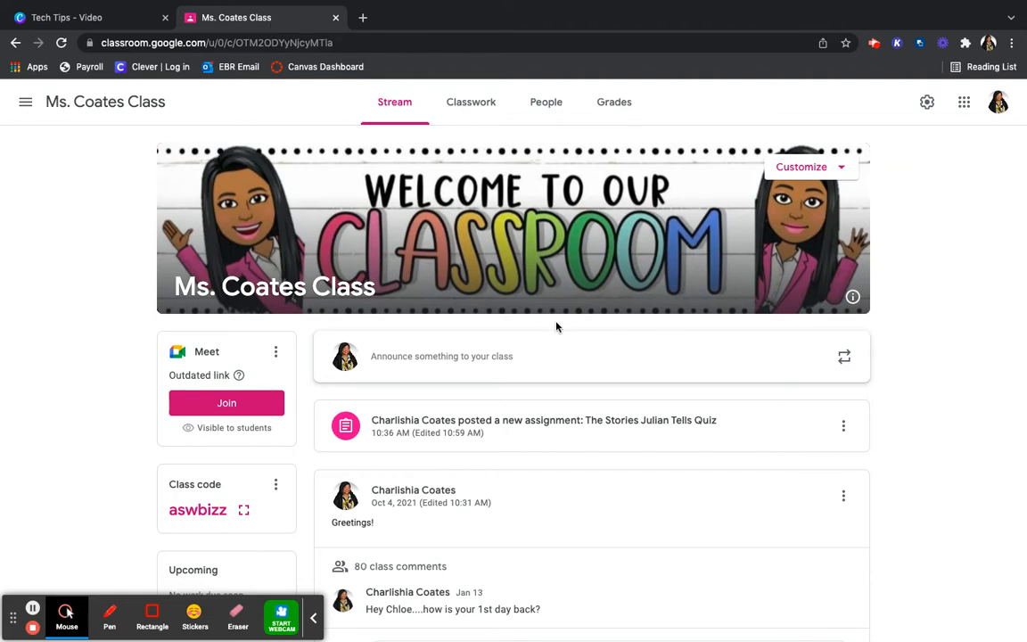
{"action": "mouse_move", "coordinate": [559, 424]}
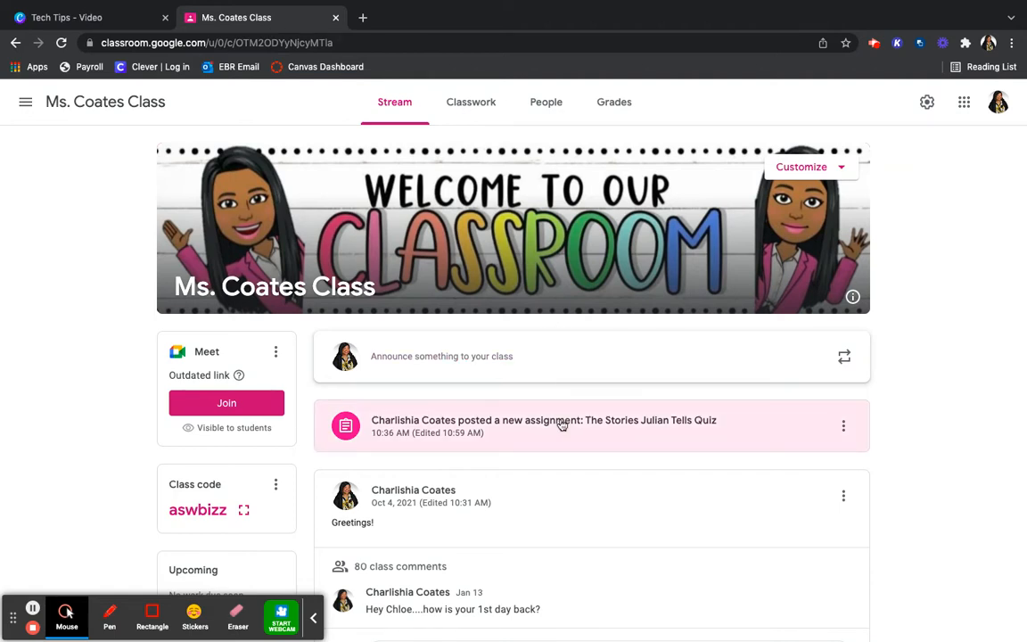
Open The Stories Julian Tells Quiz from the class stream announcement
{"action": "left_click", "coordinate": [560, 420]}
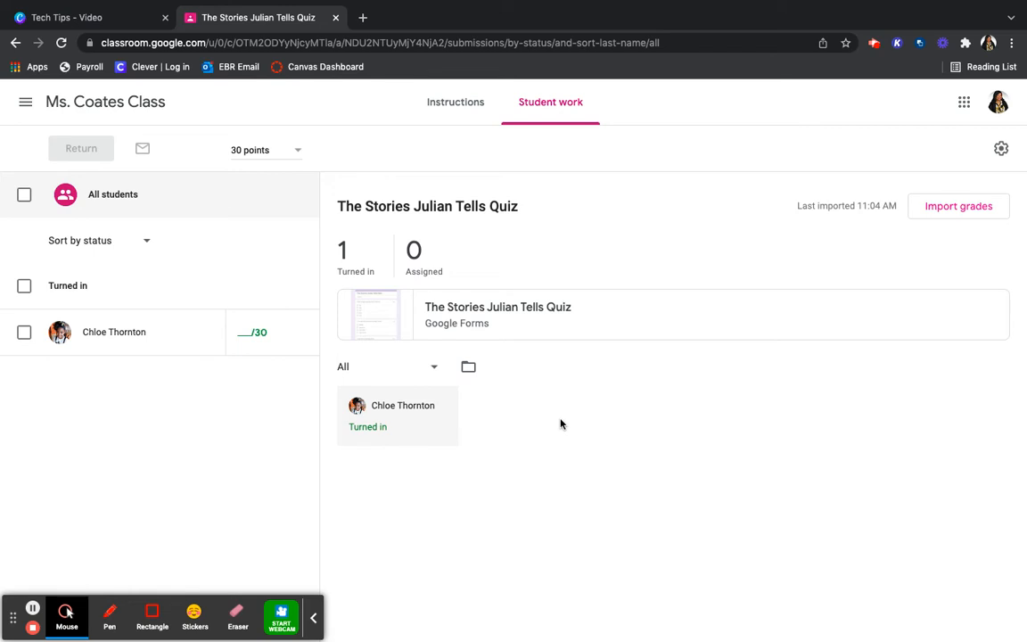
{"action": "mouse_move", "coordinate": [531, 428]}
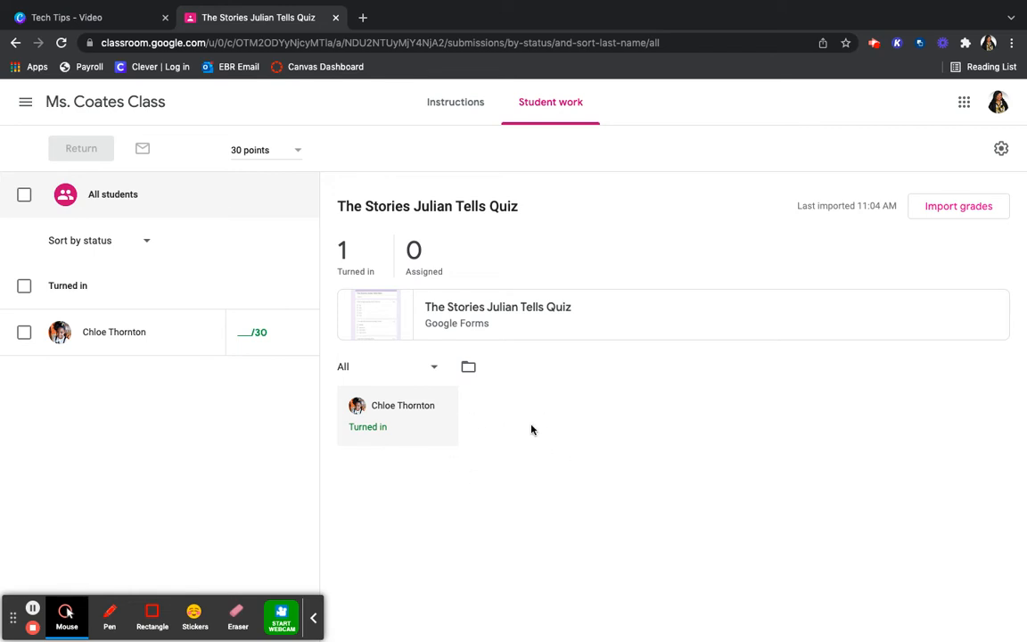
{"action": "mouse_move", "coordinate": [455, 474]}
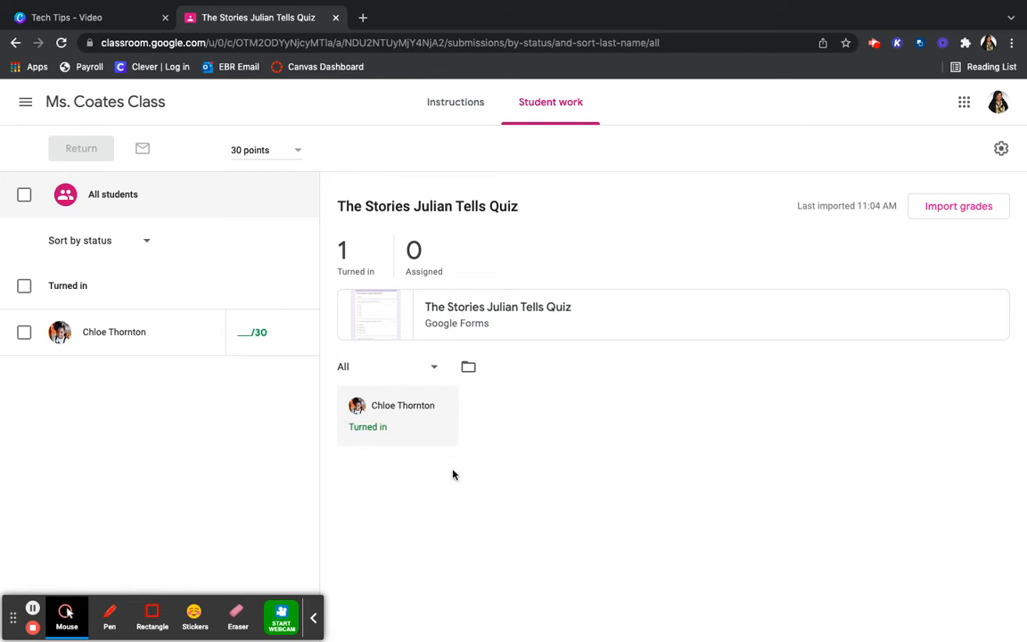
{"action": "mouse_move", "coordinate": [232, 364]}
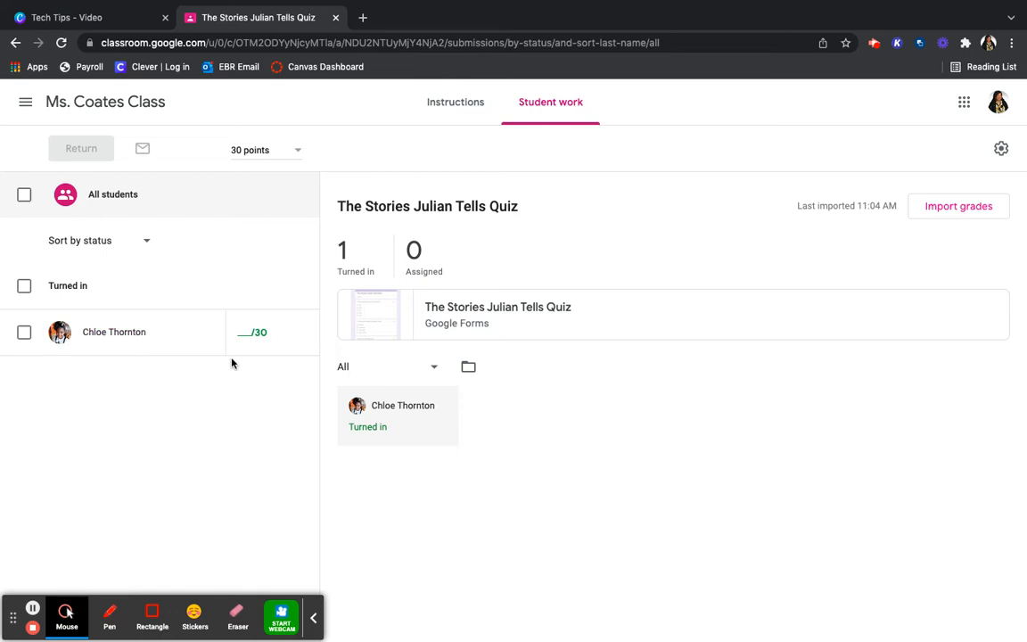
{"action": "mouse_move", "coordinate": [204, 388]}
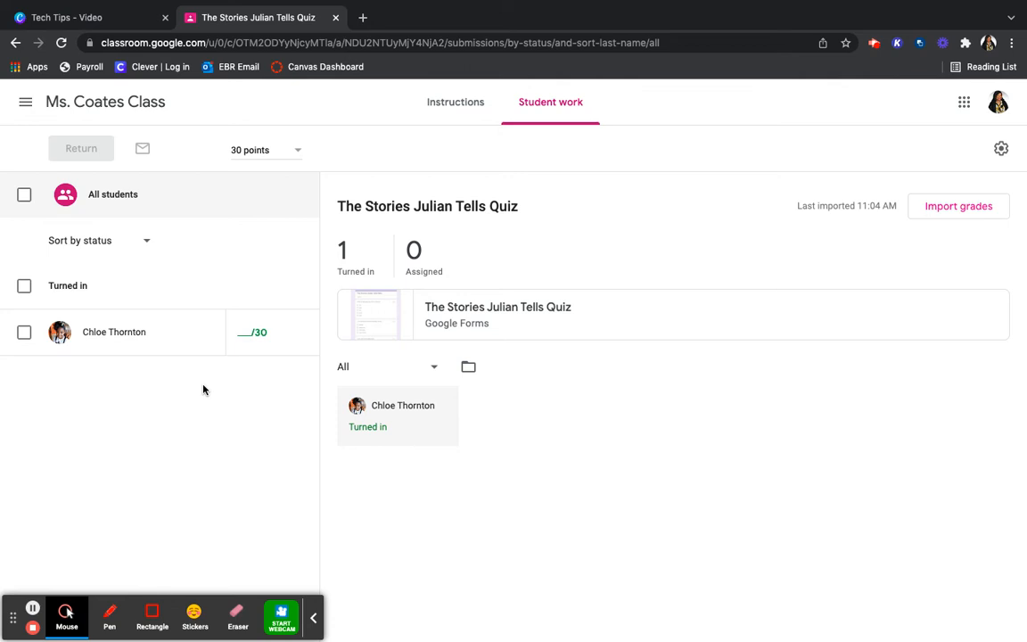
{"action": "mouse_move", "coordinate": [223, 576]}
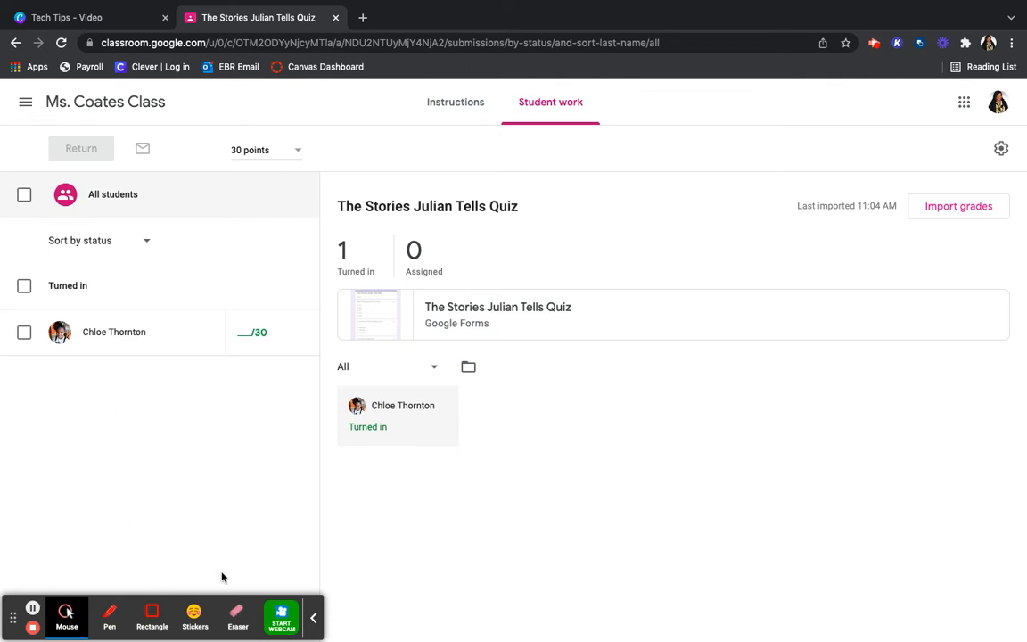
{"action": "left_click", "coordinate": [335, 621]}
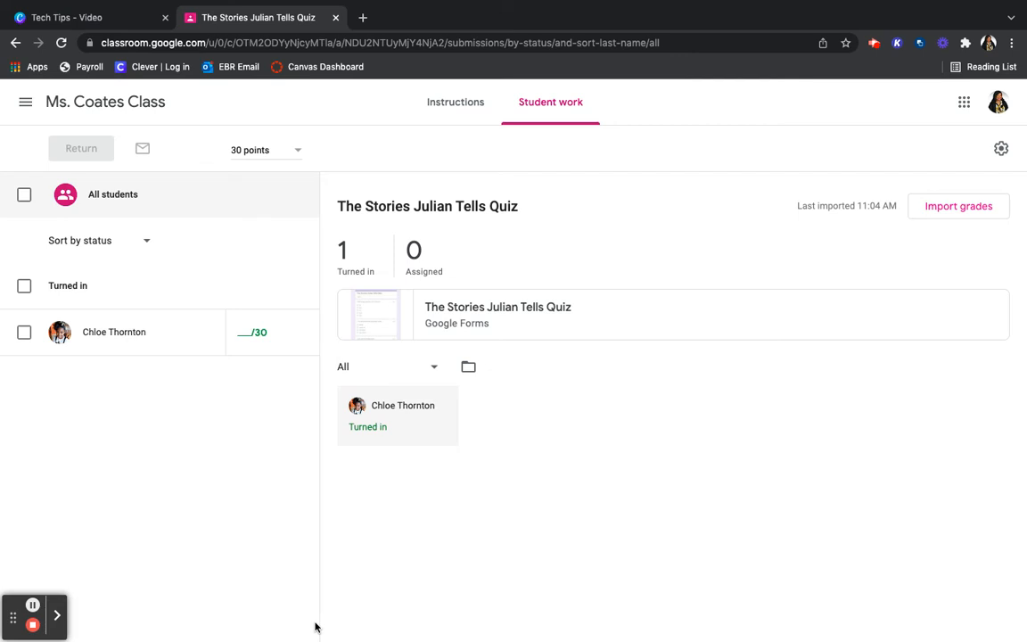
{"action": "mouse_move", "coordinate": [464, 389]}
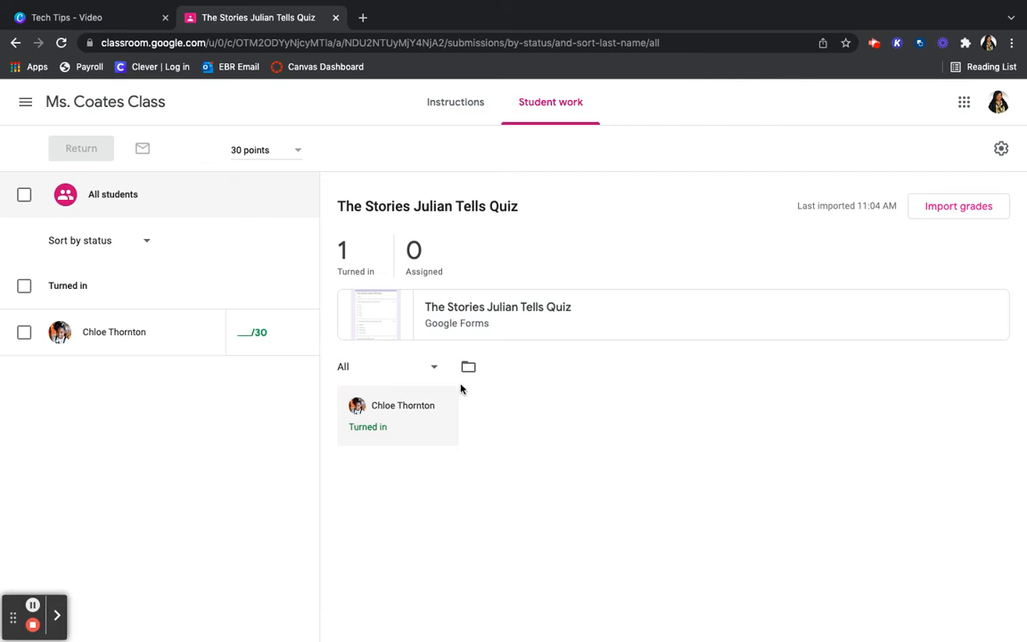
{"action": "mouse_move", "coordinate": [476, 314]}
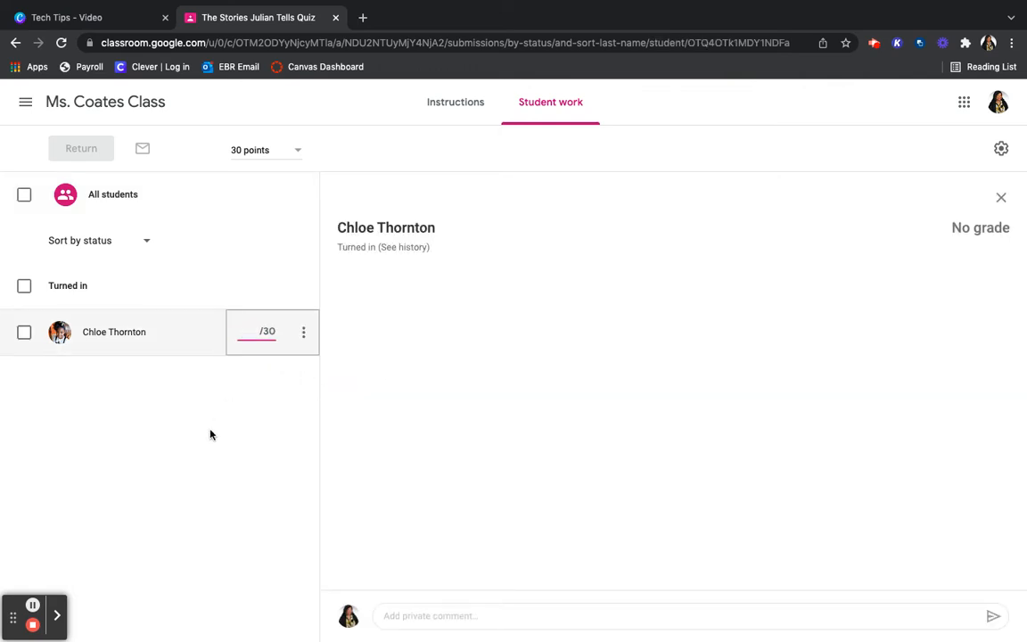
{"action": "type", "text": "30"}
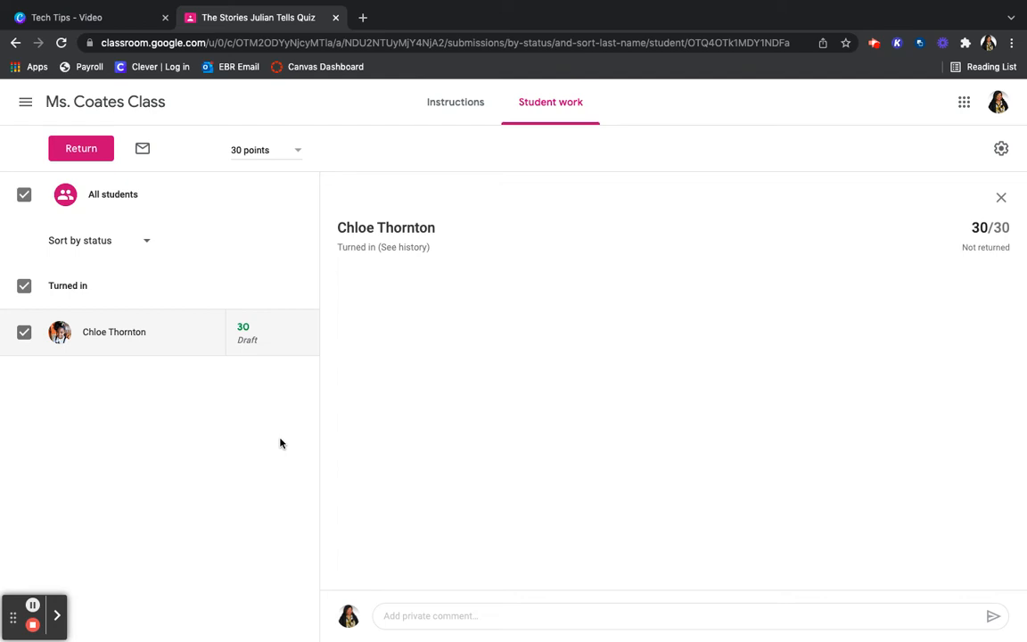
{"action": "mouse_move", "coordinate": [410, 325]}
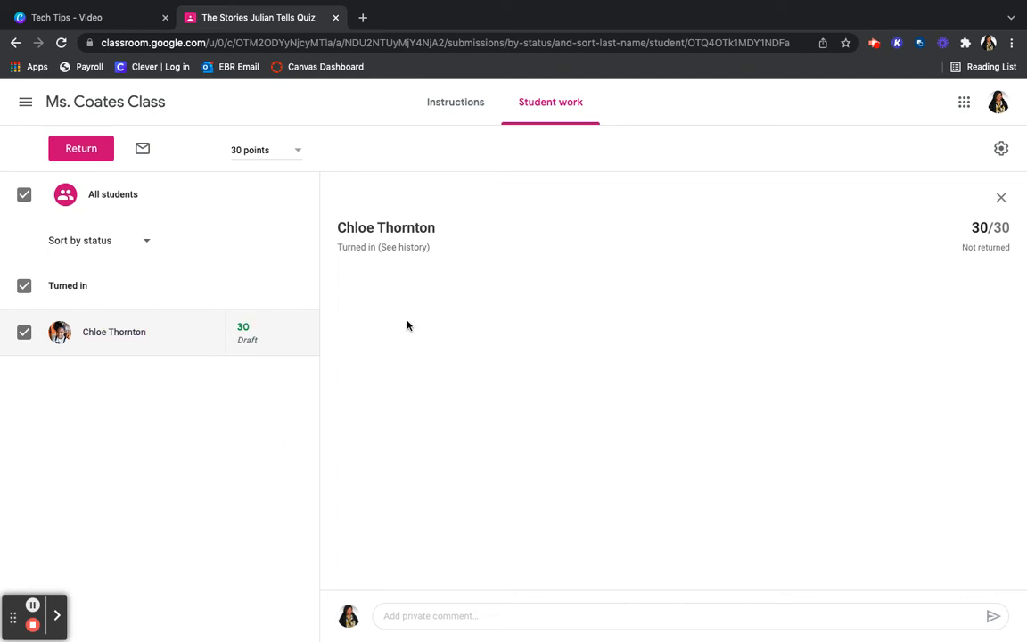
{"action": "left_click", "coordinate": [303, 332]}
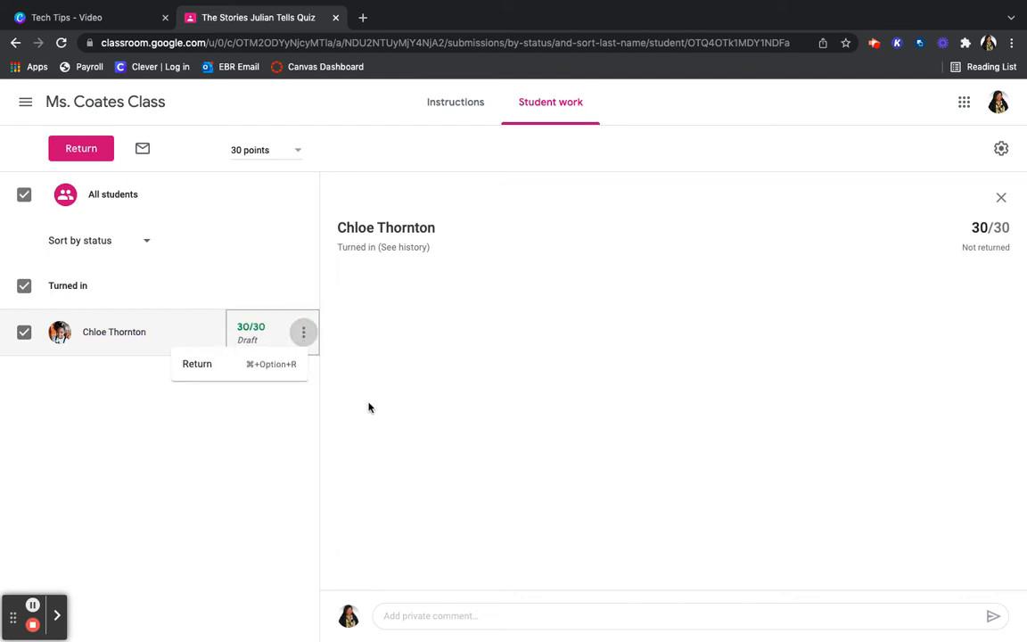
{"action": "left_click", "coordinate": [249, 332]}
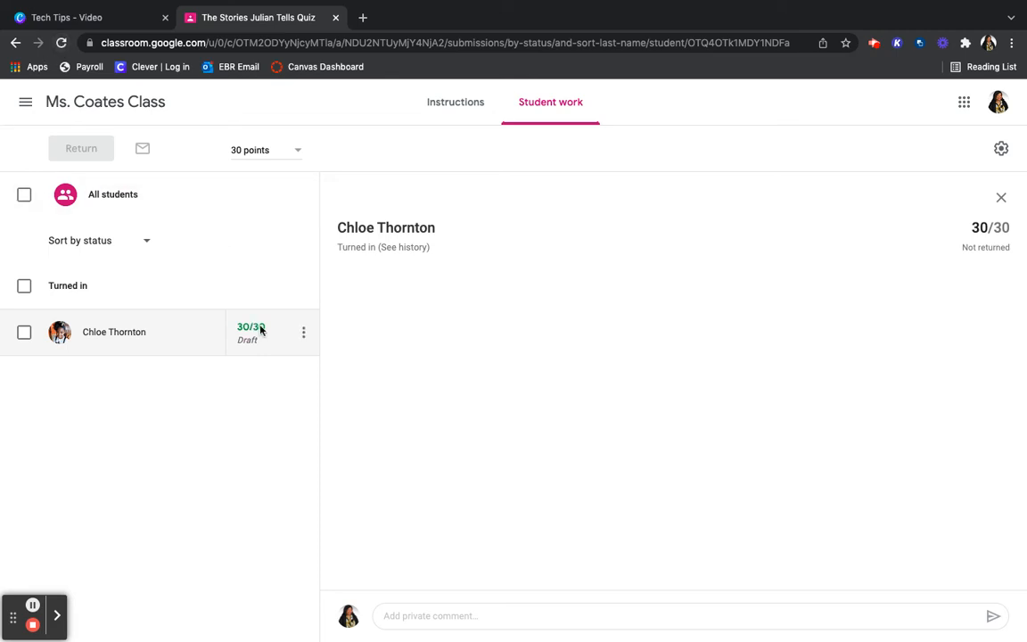
{"action": "left_click", "coordinate": [253, 332]}
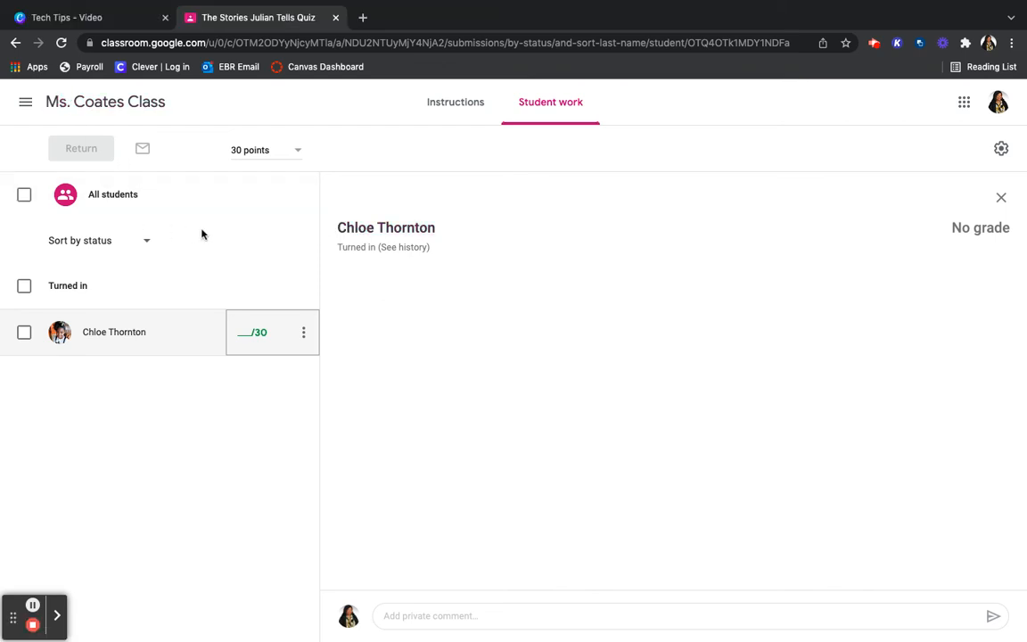
{"action": "mouse_move", "coordinate": [221, 244]}
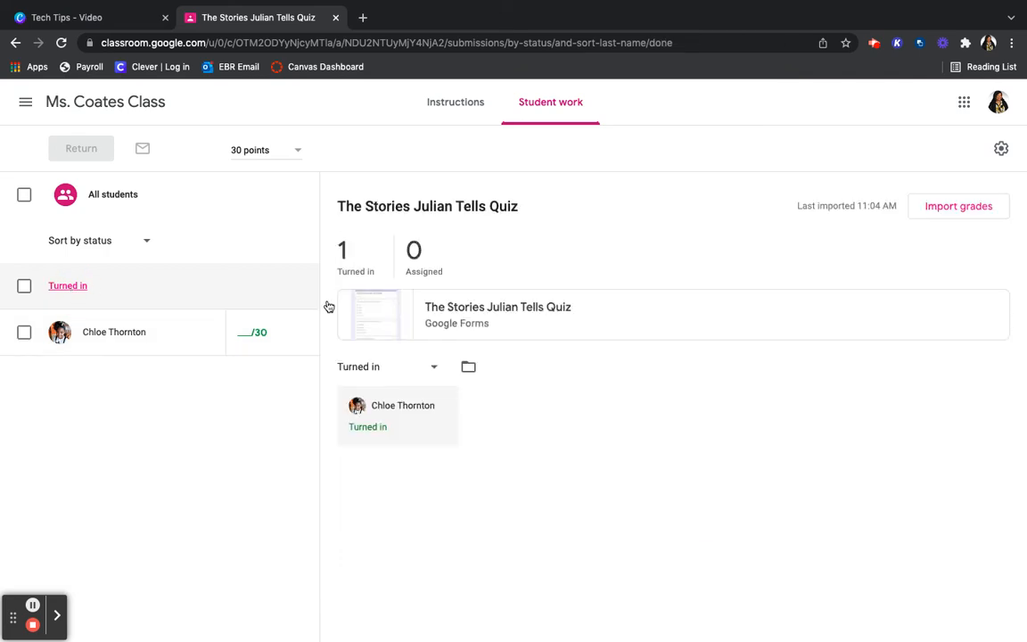
{"action": "mouse_move", "coordinate": [483, 442]}
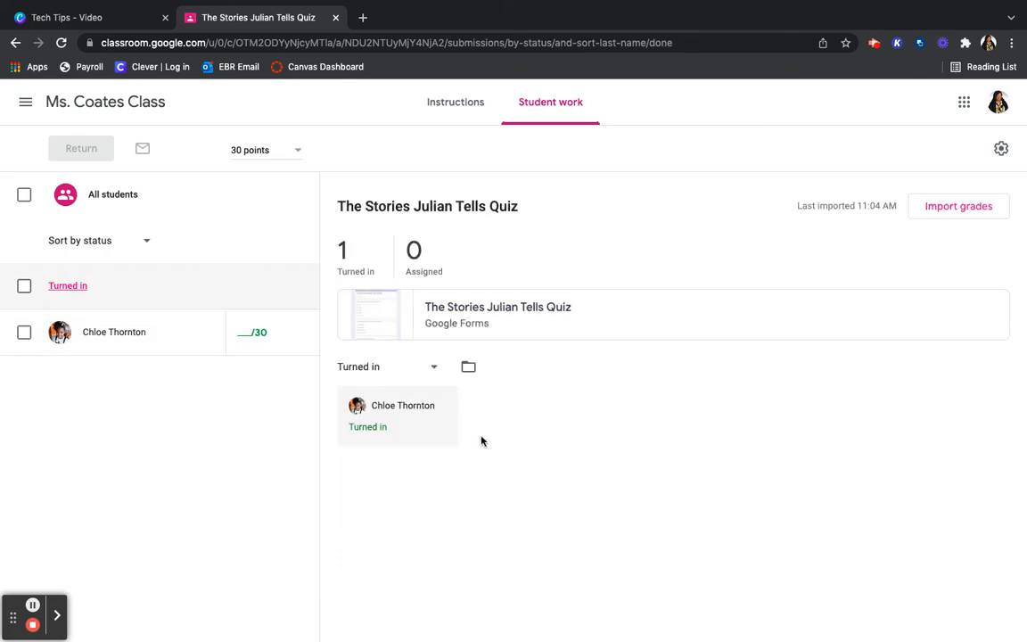
{"action": "mouse_move", "coordinate": [710, 264]}
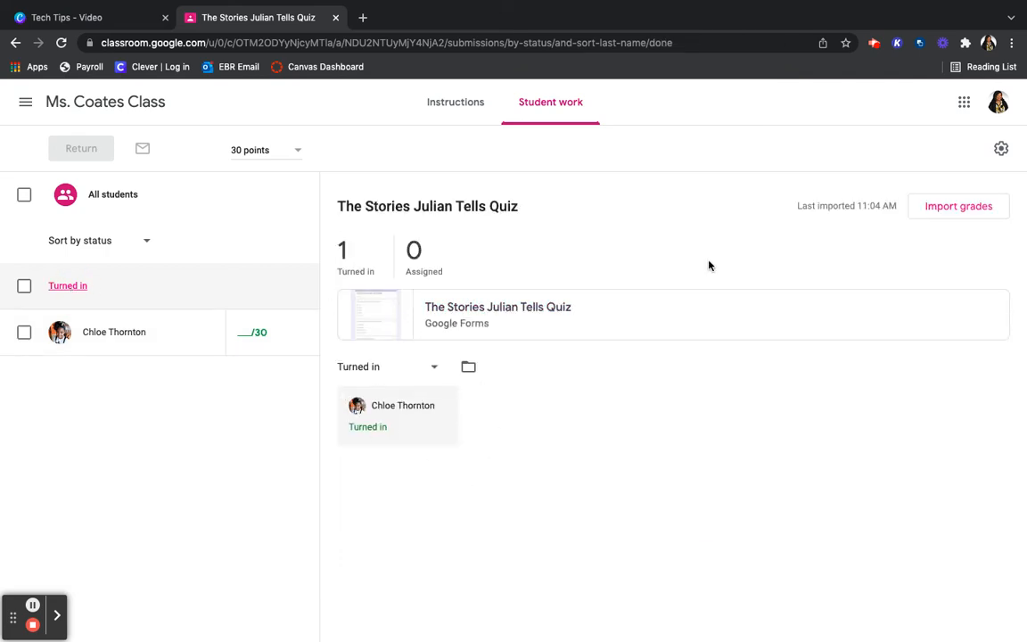
{"action": "mouse_move", "coordinate": [947, 214]}
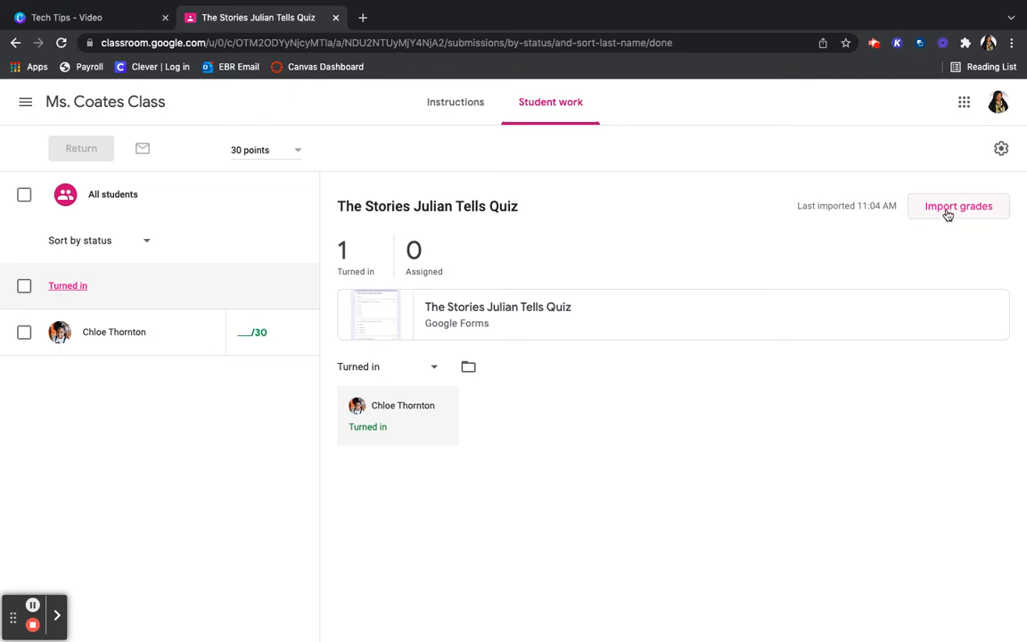
{"action": "left_click", "coordinate": [957, 207]}
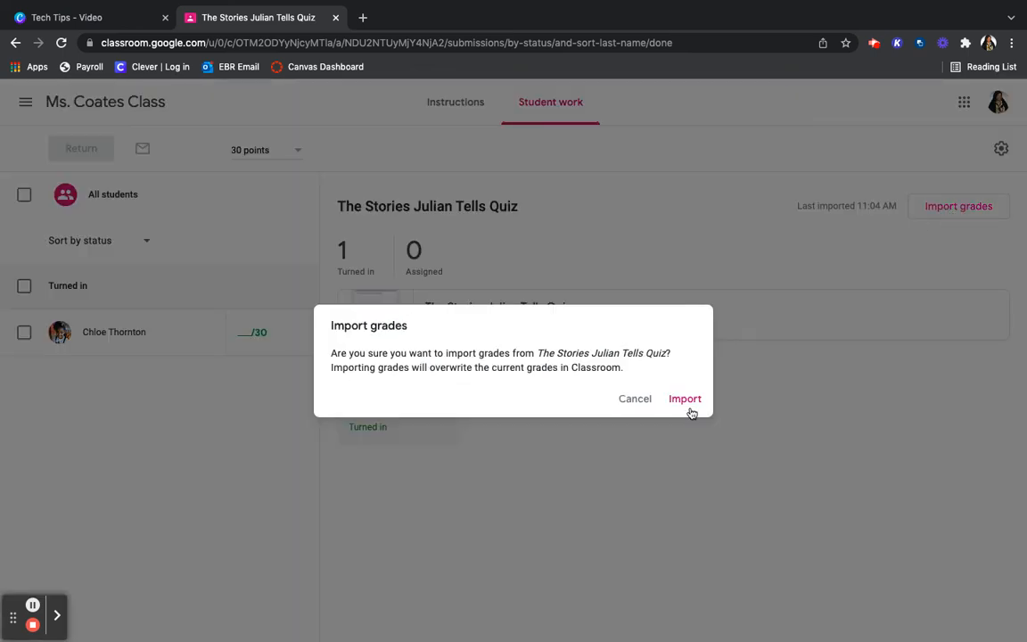
{"action": "mouse_move", "coordinate": [686, 403]}
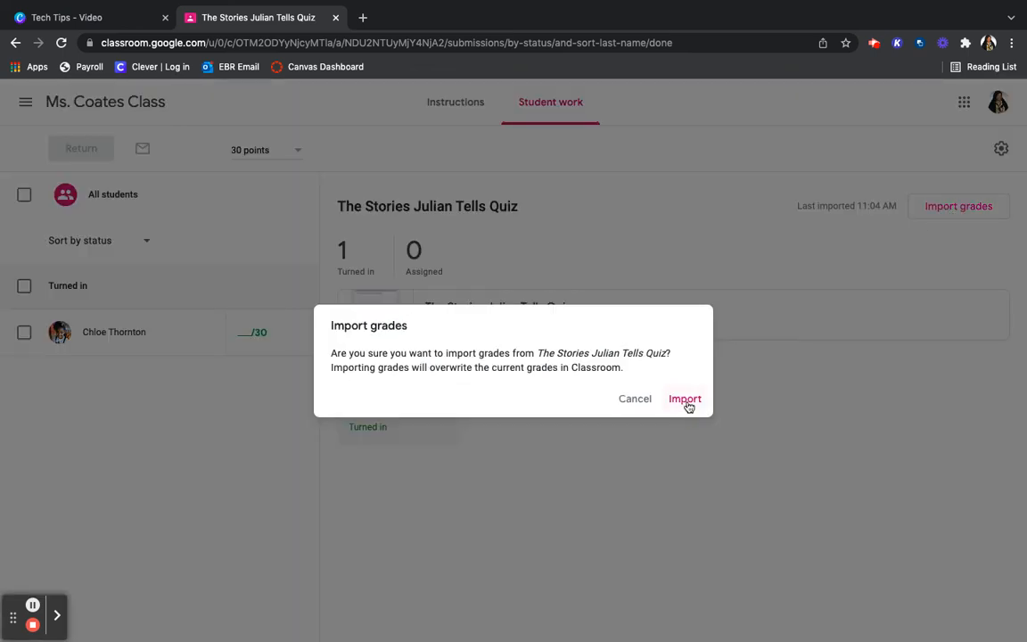
{"action": "left_click", "coordinate": [685, 400]}
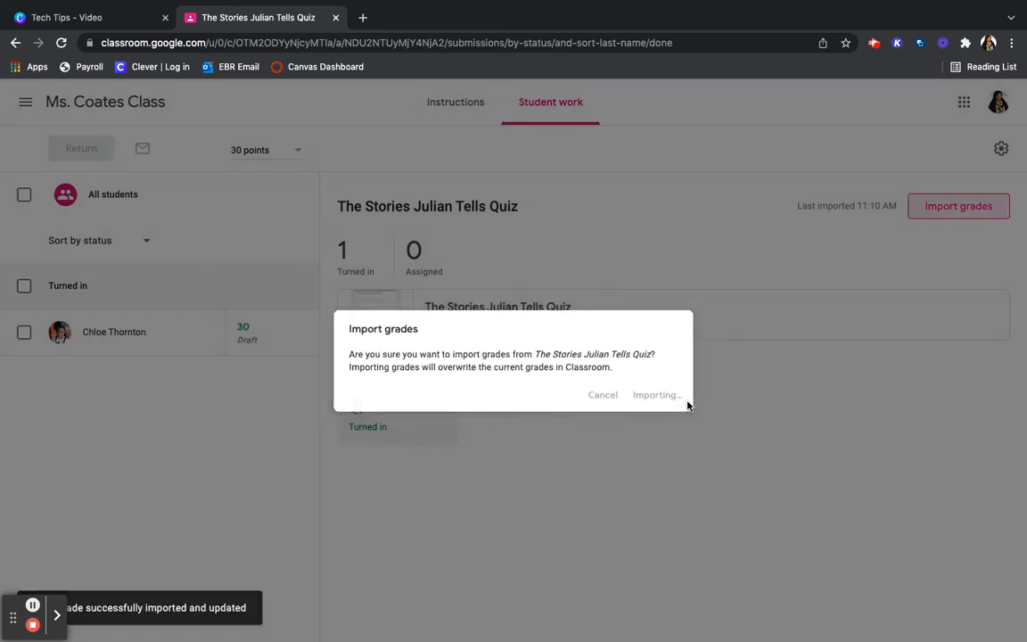
{"action": "left_click", "coordinate": [657, 394]}
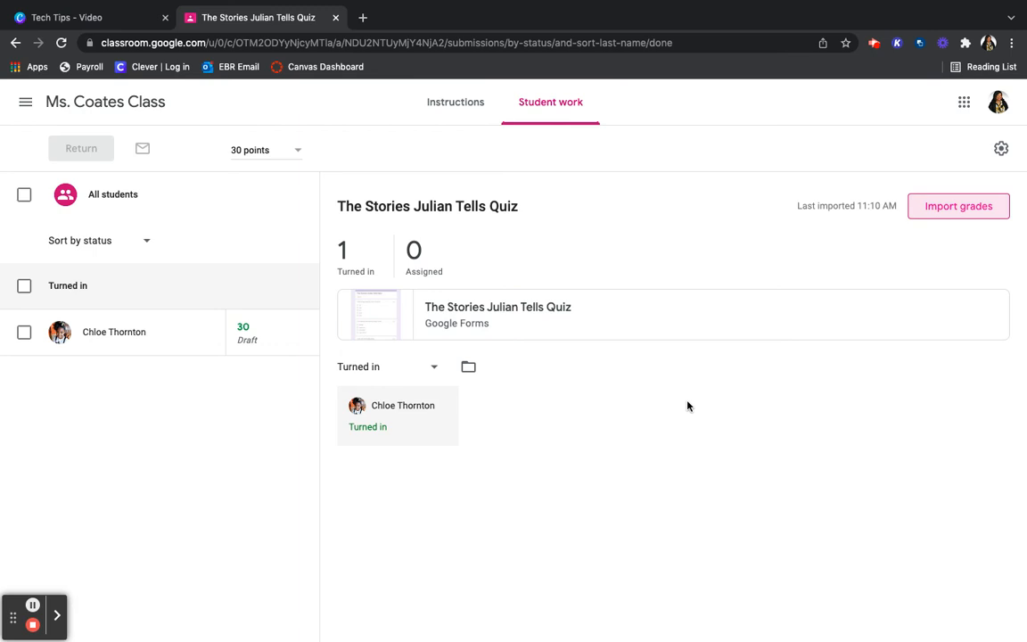
{"action": "mouse_move", "coordinate": [520, 430]}
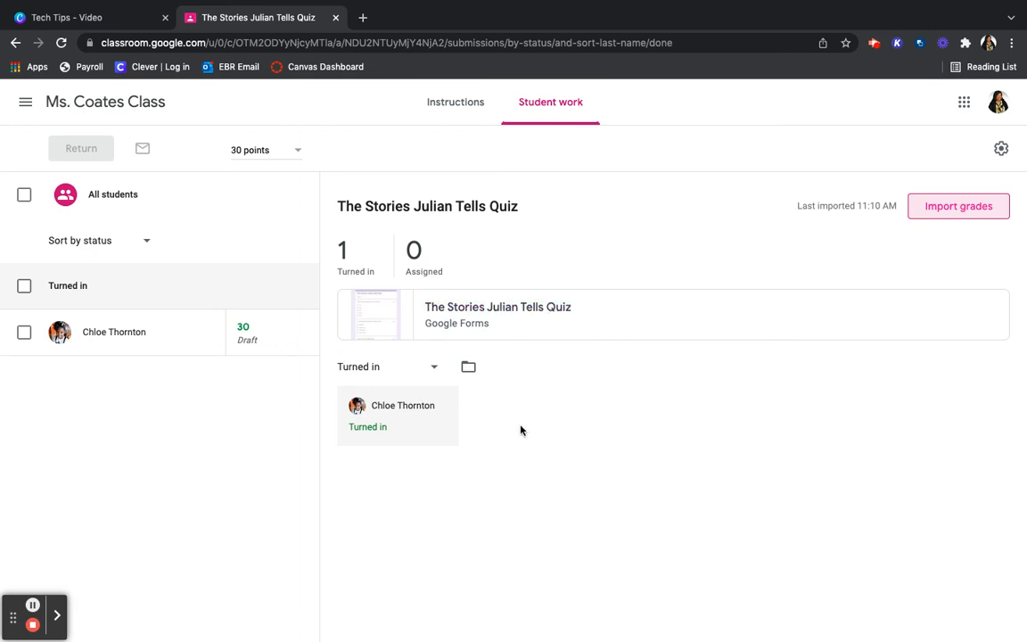
{"action": "mouse_move", "coordinate": [817, 250]}
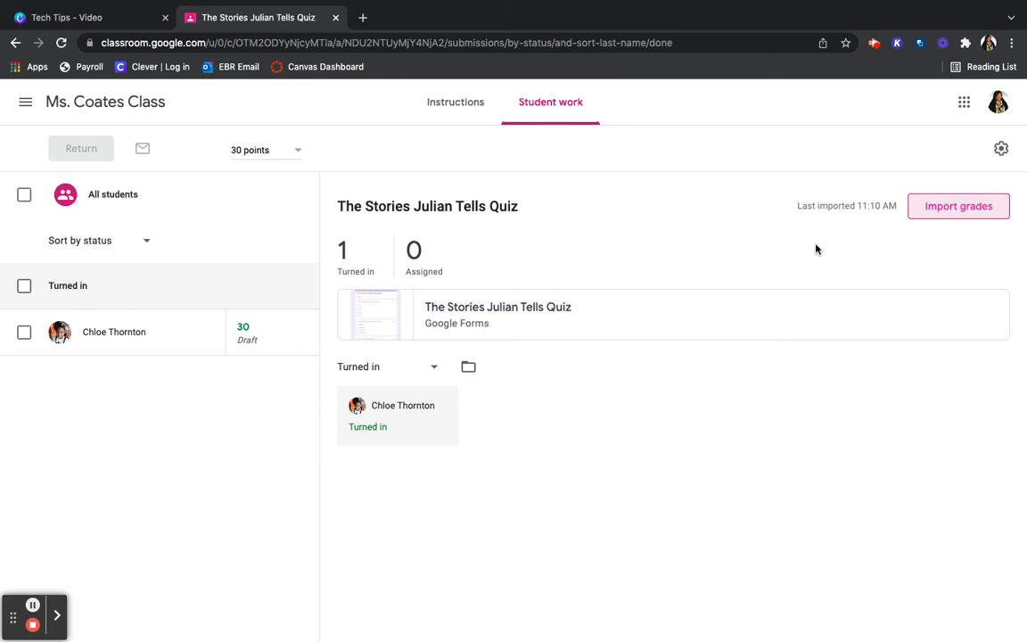
{"action": "mouse_move", "coordinate": [285, 369]}
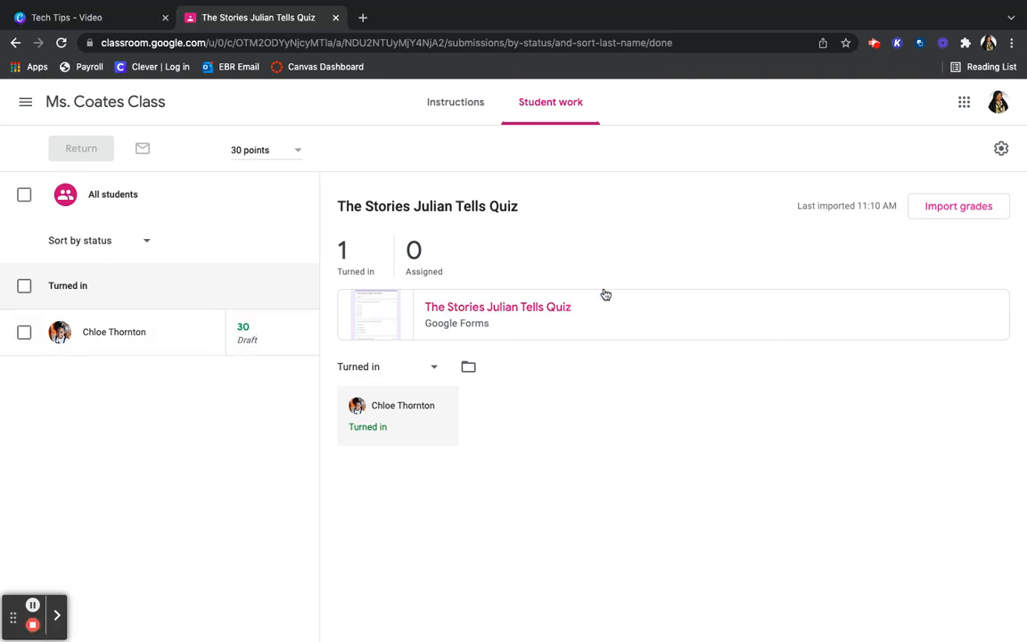
{"action": "mouse_move", "coordinate": [583, 258]}
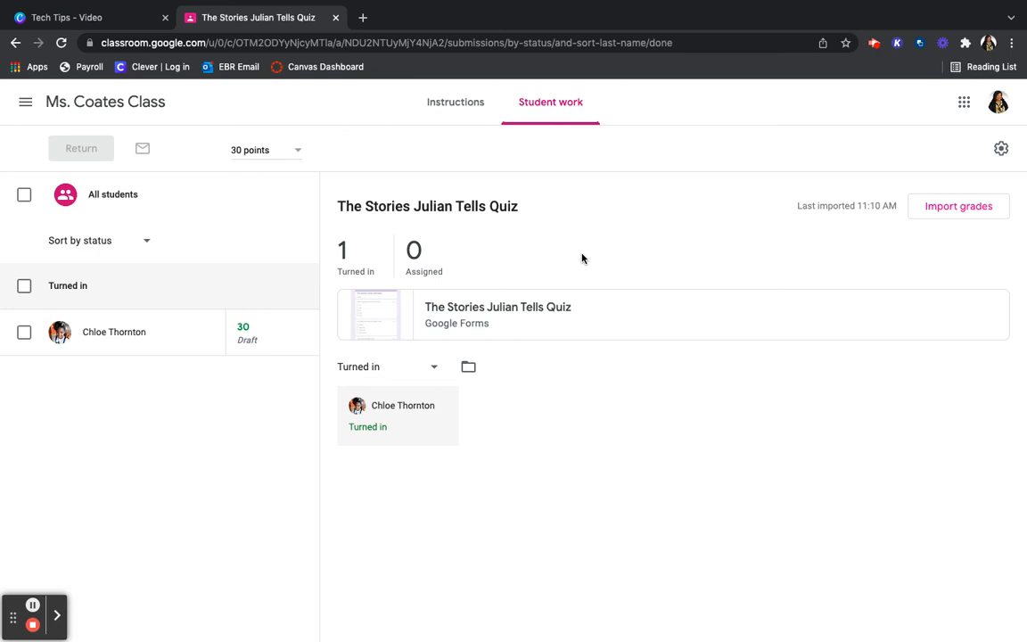
{"action": "mouse_move", "coordinate": [82, 603]}
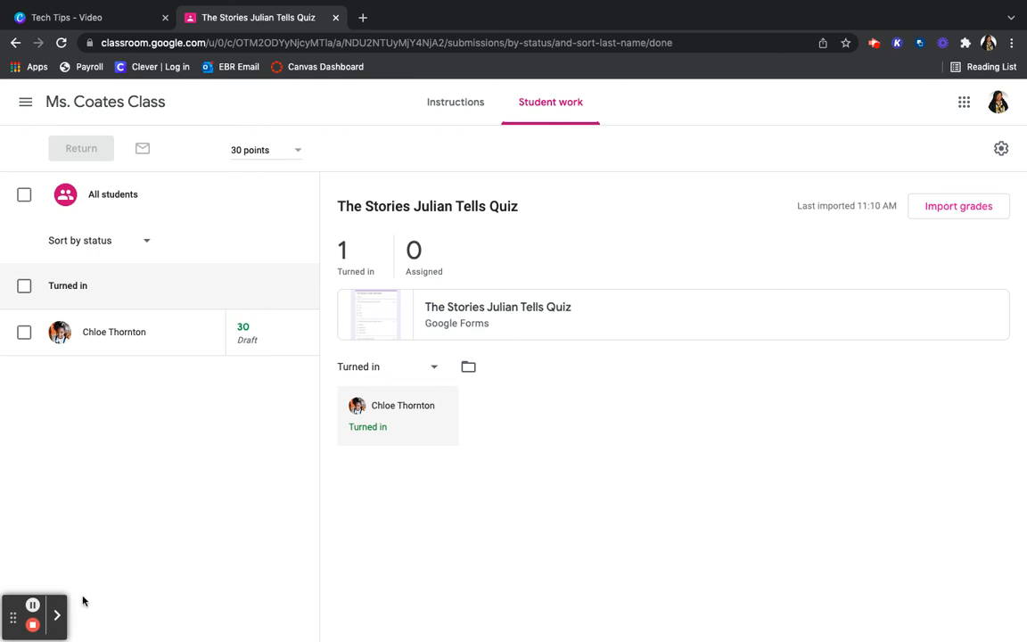